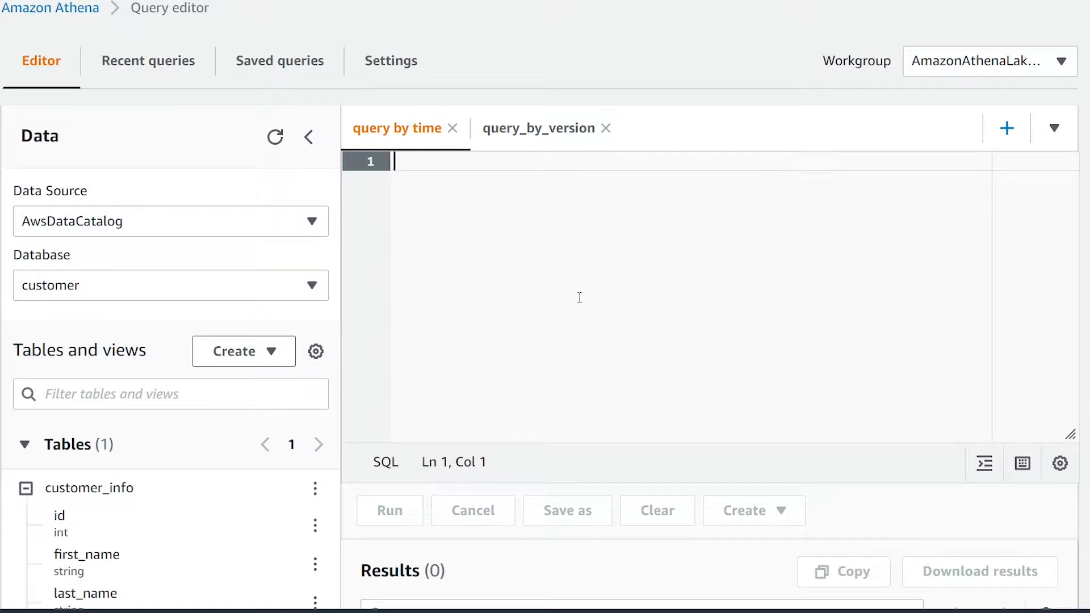
{"action": "mouse_move", "coordinate": [563, 276]}
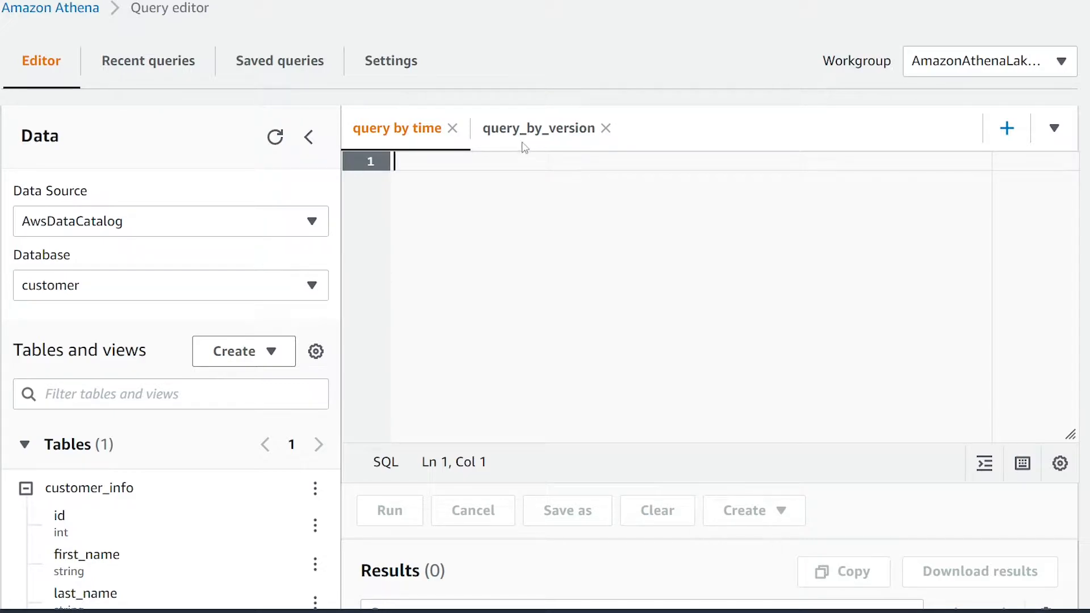
{"action": "mouse_move", "coordinate": [525, 239]}
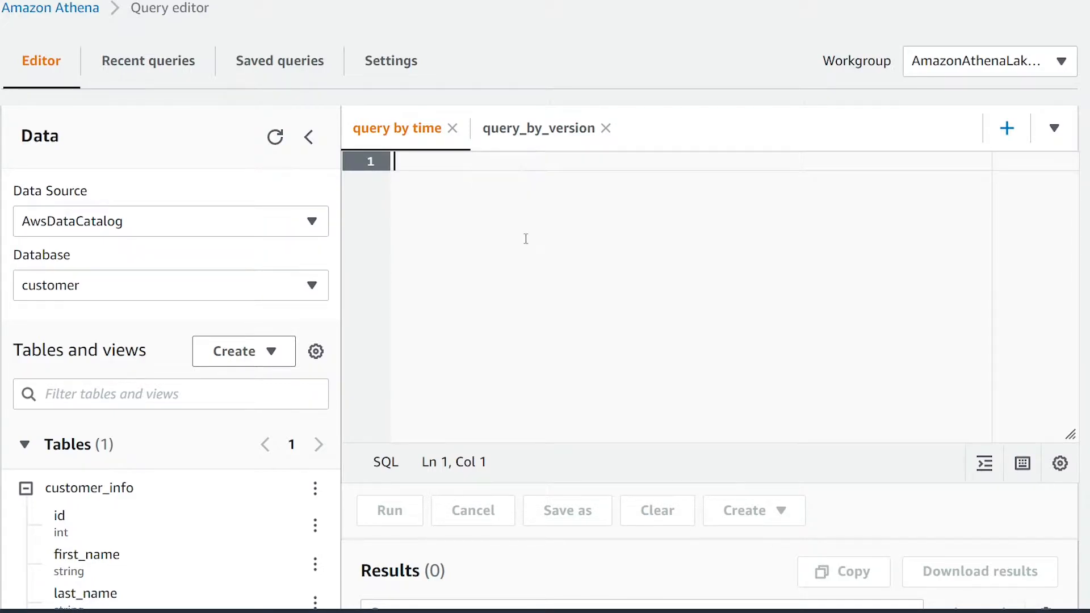
Preview customer_info with SELECT * FROM "customer"."customer_info" and run it, returning 4 rows
{"action": "scroll", "scroll_direction": "down", "scroll_amount": 3}
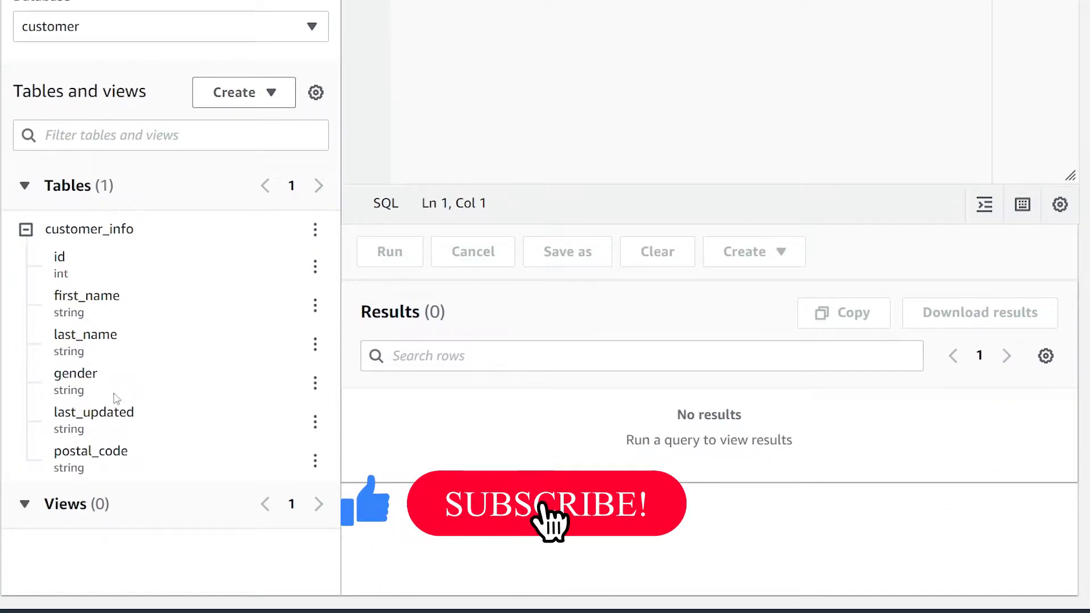
{"action": "left_click", "coordinate": [545, 504]}
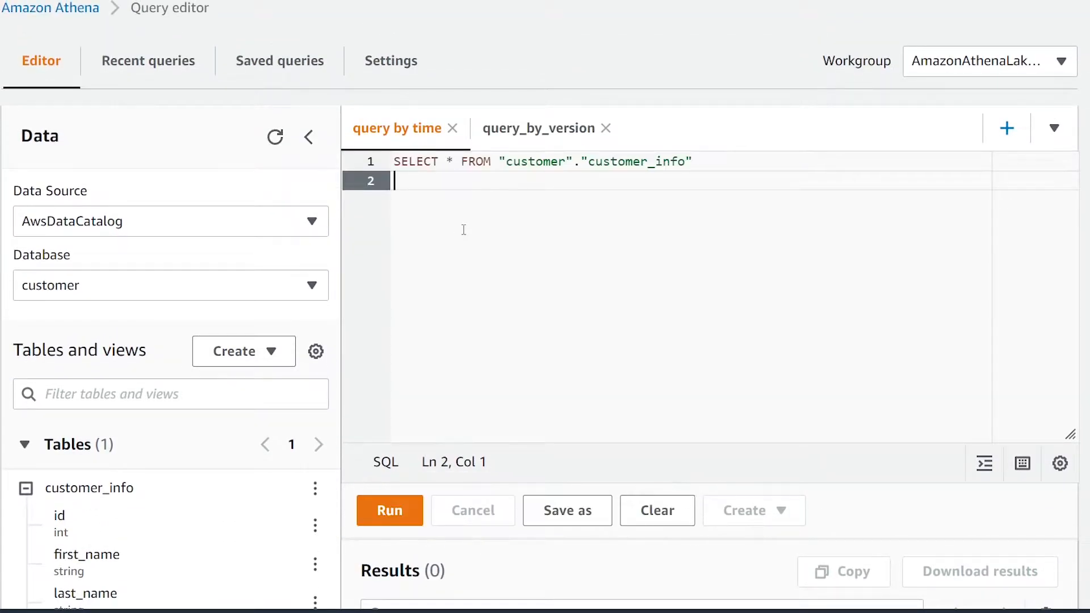
{"action": "left_click", "coordinate": [390, 510]}
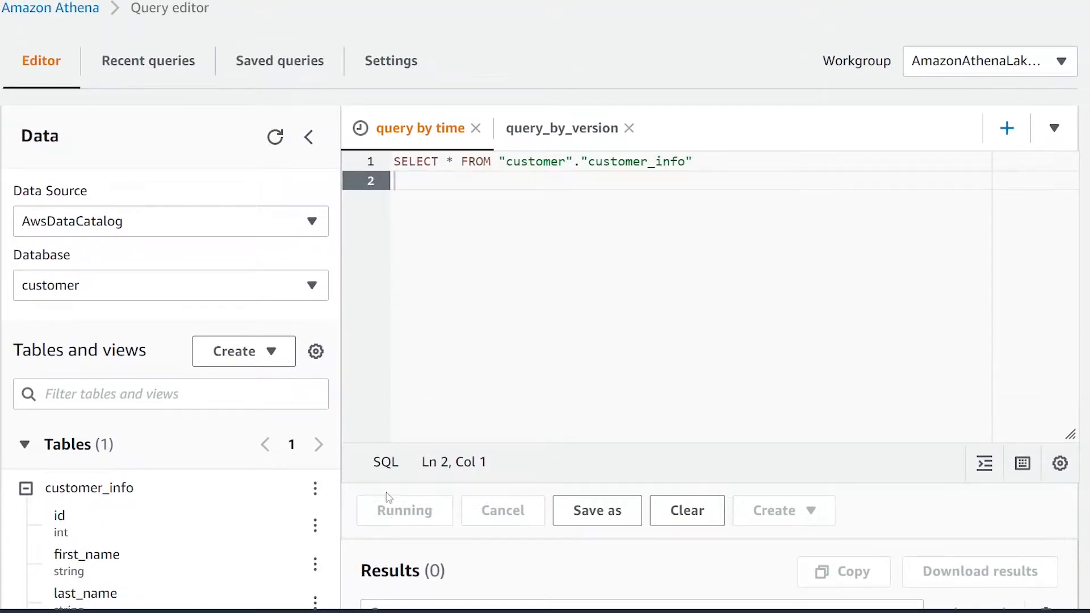
{"action": "left_click", "coordinate": [404, 510]}
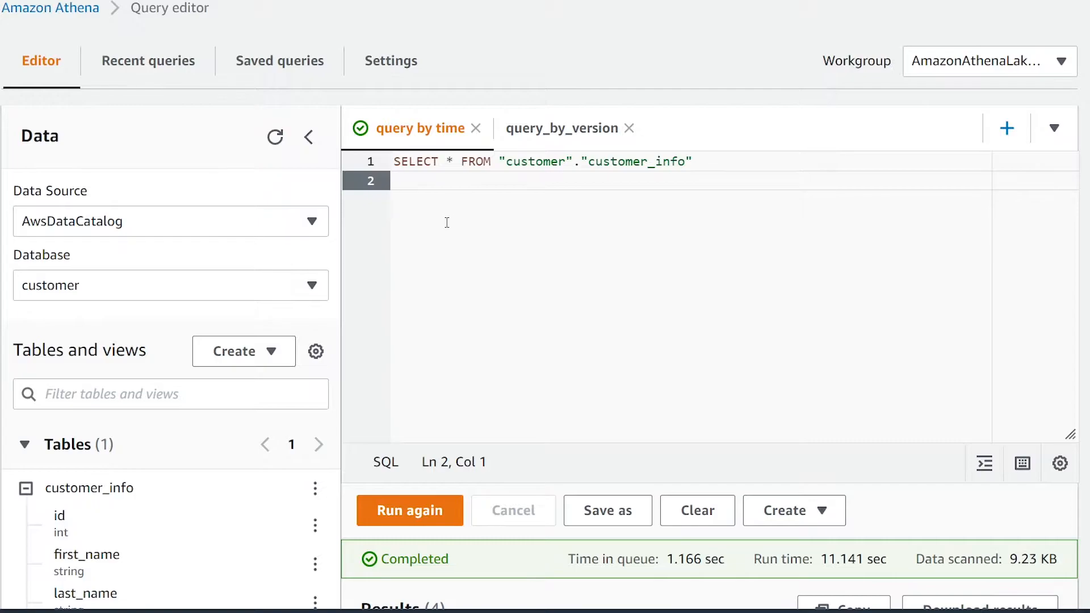
{"action": "type", "text": "FOR SYS"}
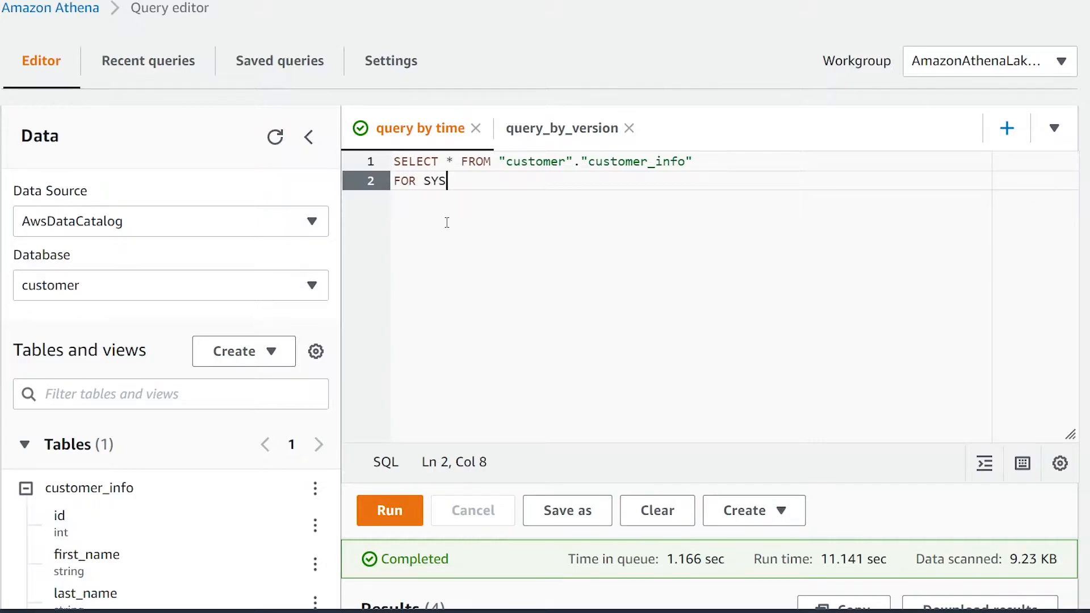
{"action": "type", "text": "TEM_TIME AS O"}
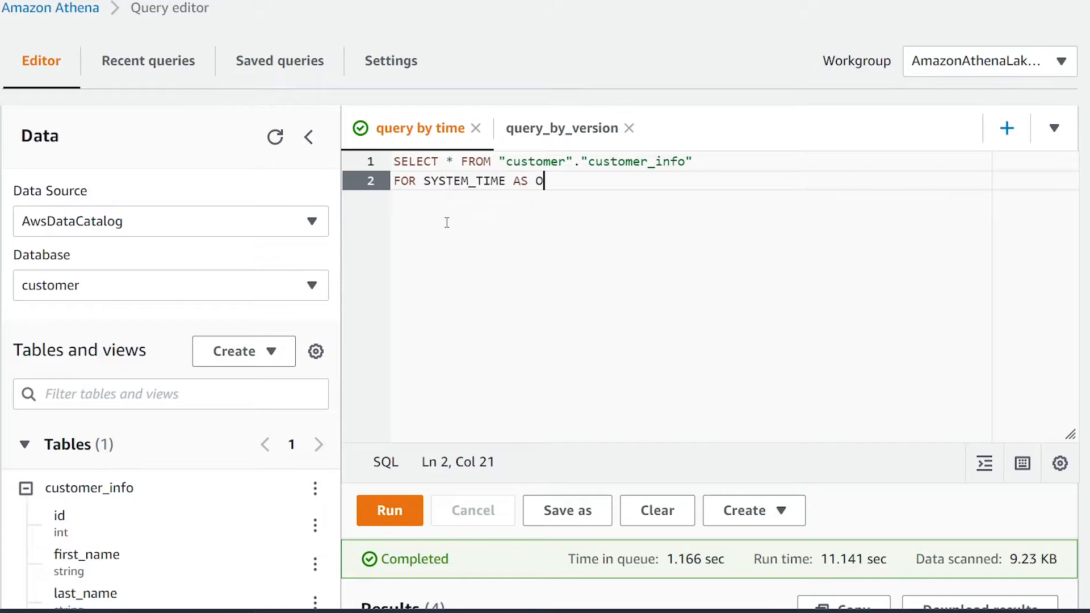
{"action": "type", "text": "F TIMESTAMP"}
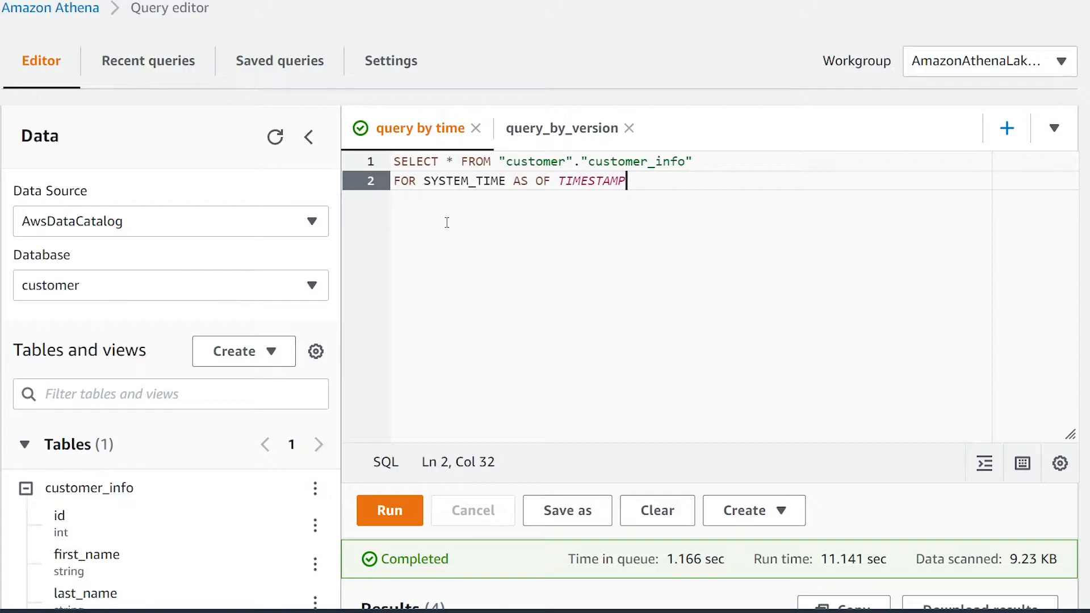
{"action": "type", "text": "''"}
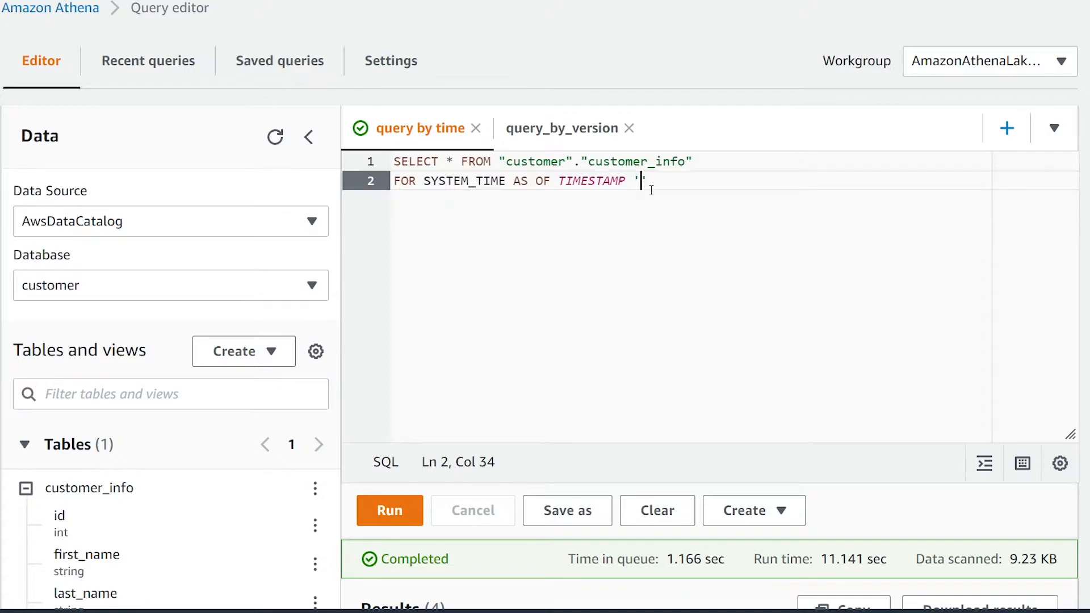
{"action": "type", "text": "2021-12-28 20:33:44"}
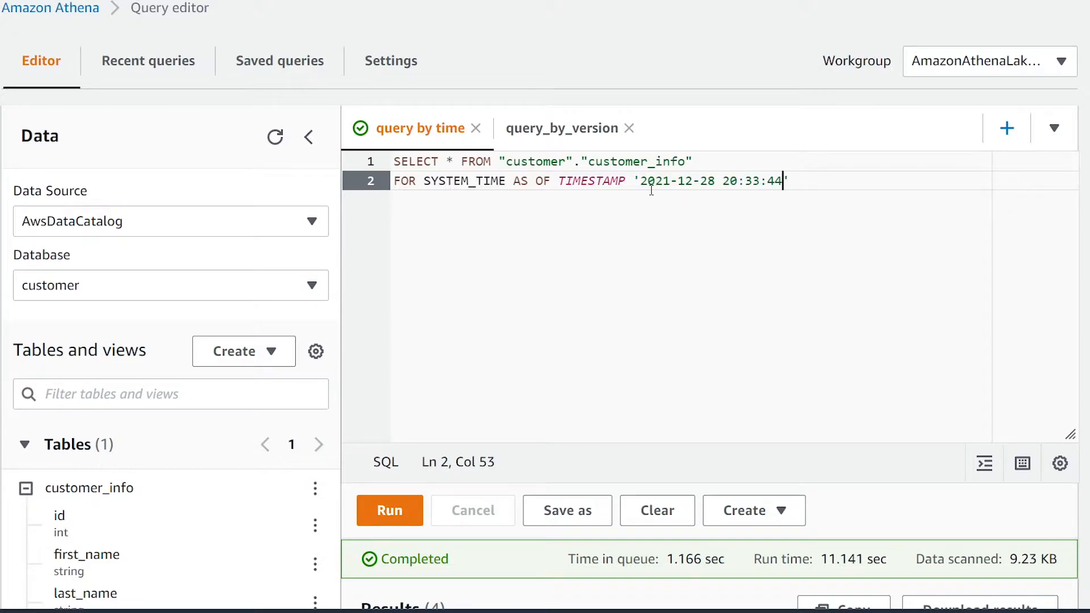
{"action": "mouse_move", "coordinate": [623, 213]}
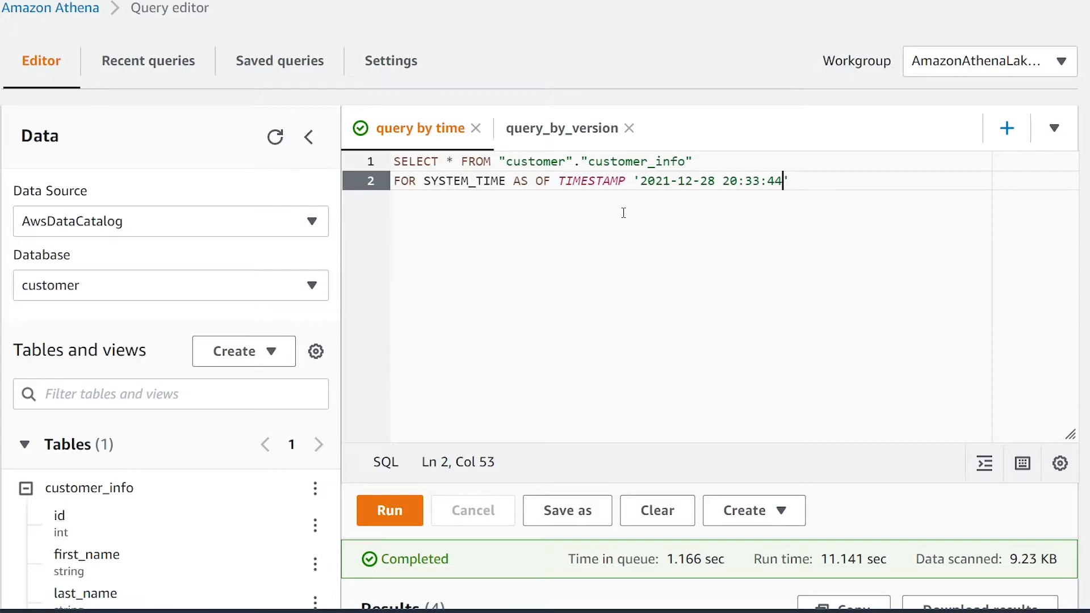
Run the timestamp query to get 3 rows, then switch to the empty query_by_version query
{"action": "left_click", "coordinate": [389, 511]}
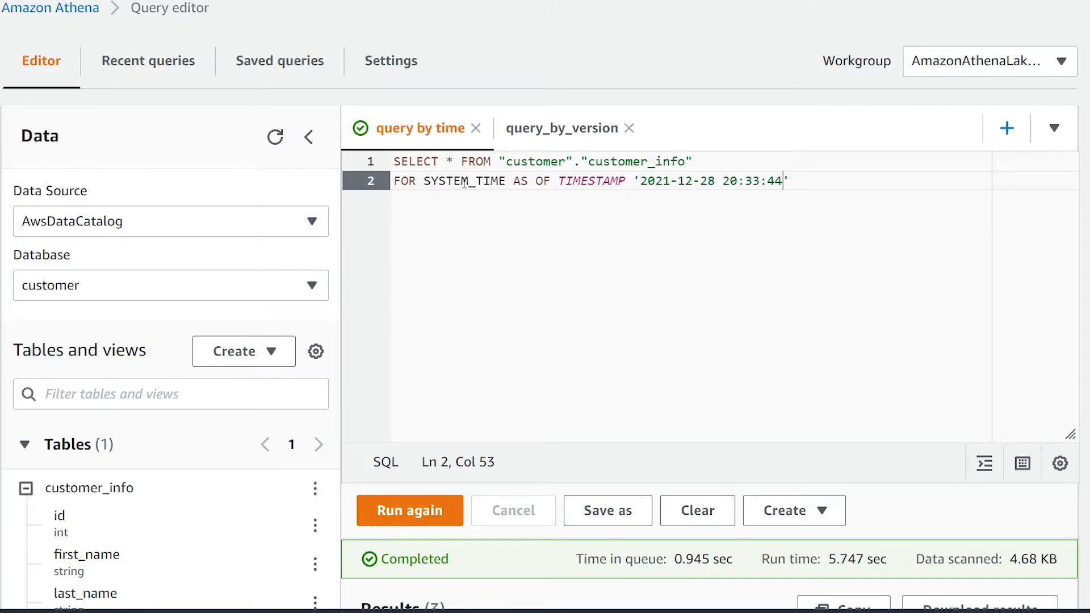
{"action": "left_click", "coordinate": [562, 128]}
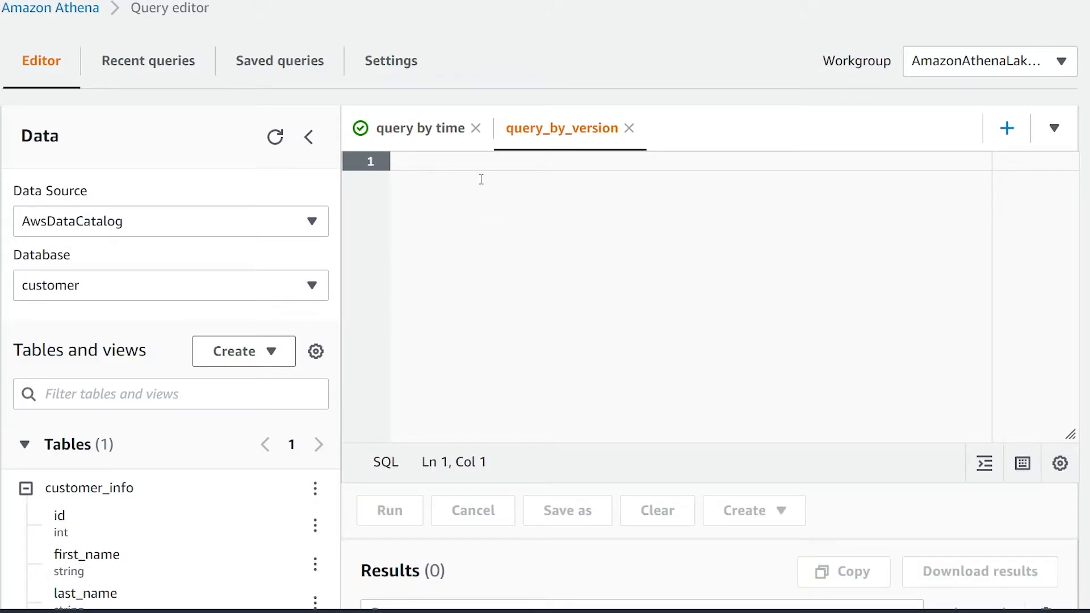
Write SELECT * FROM "customer"."customer_info" FOR SYSTEM_VERSION AS OF '' awaiting a version value
{"action": "type", "text": "SELECT * FROM \"customer\".\"customer_info\""}
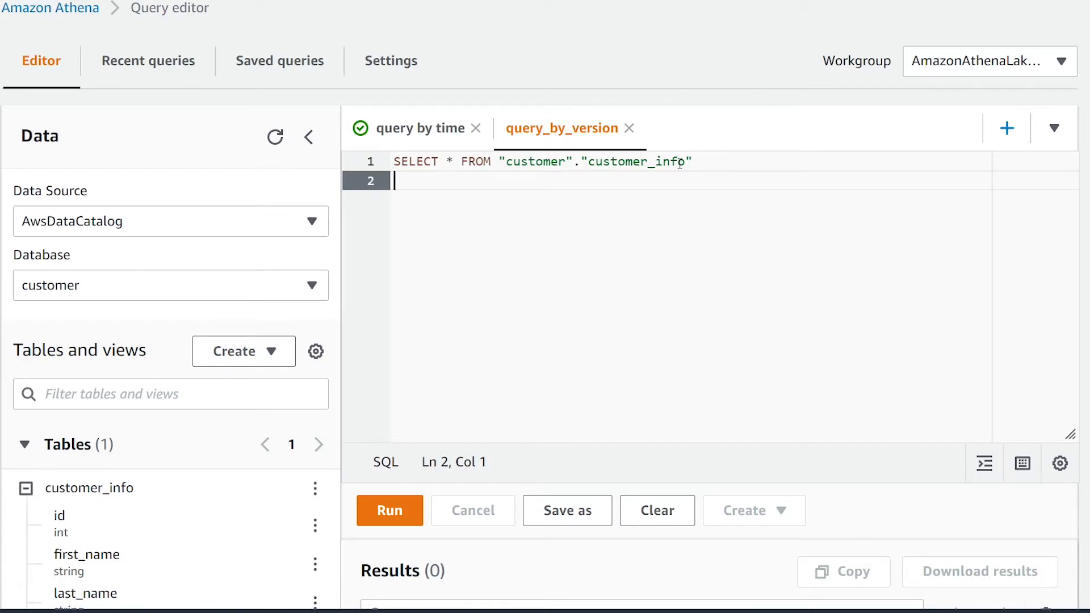
{"action": "type", "text": "FOR"}
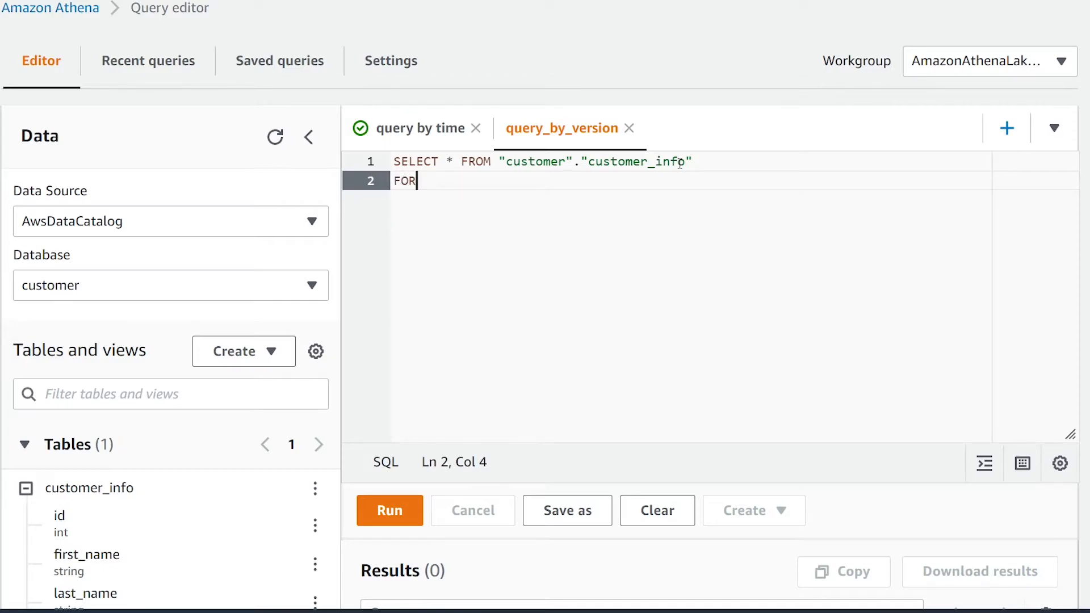
{"action": "type", "text": "SYSTEM_V"}
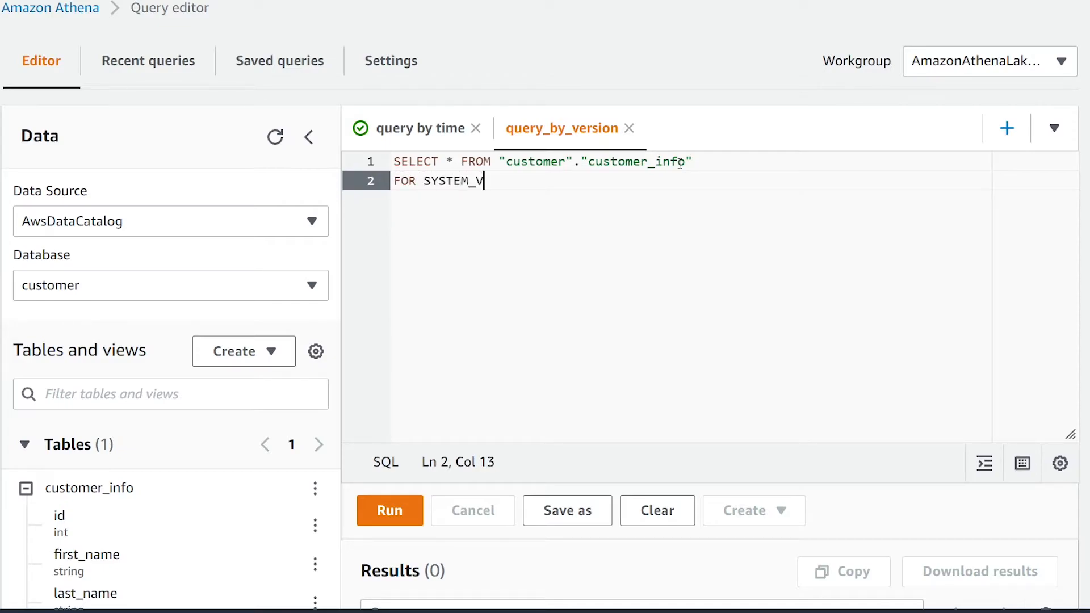
{"action": "type", "text": "ERSION"}
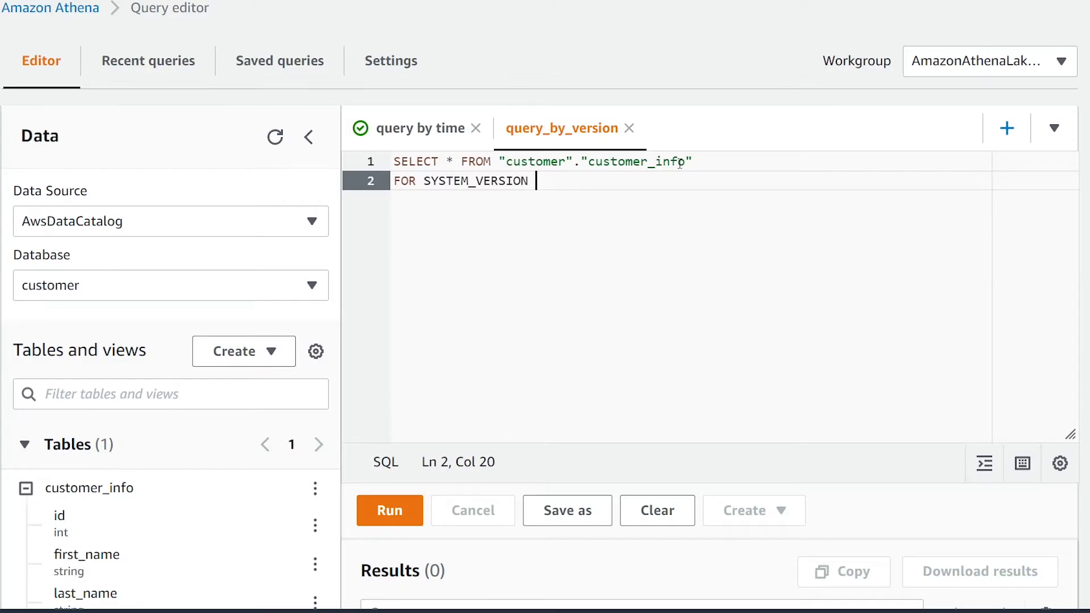
{"action": "type", "text": "AS OF"}
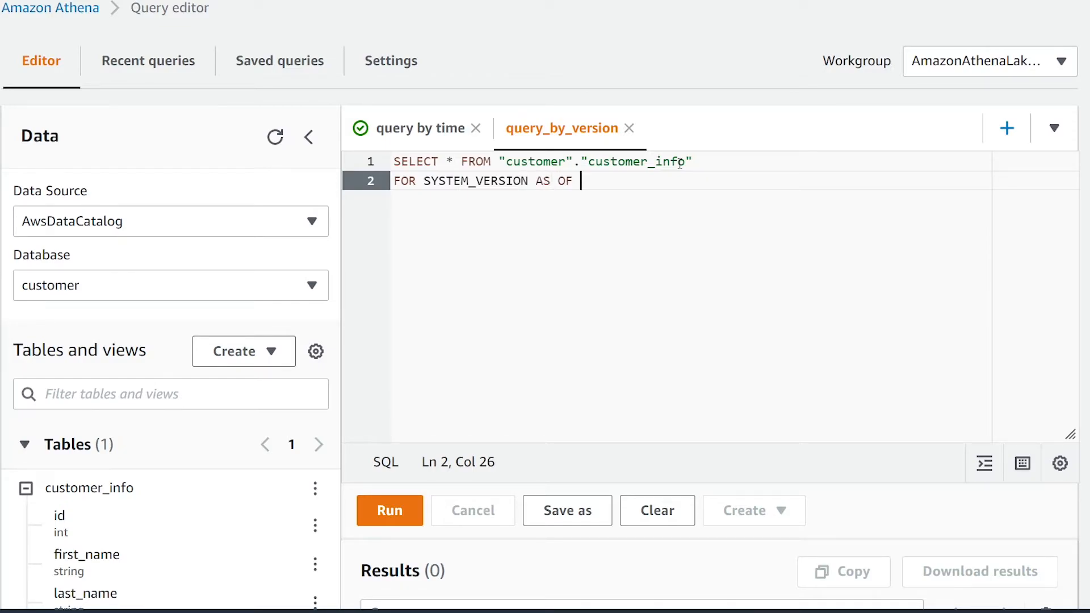
{"action": "type", "text": "'"}
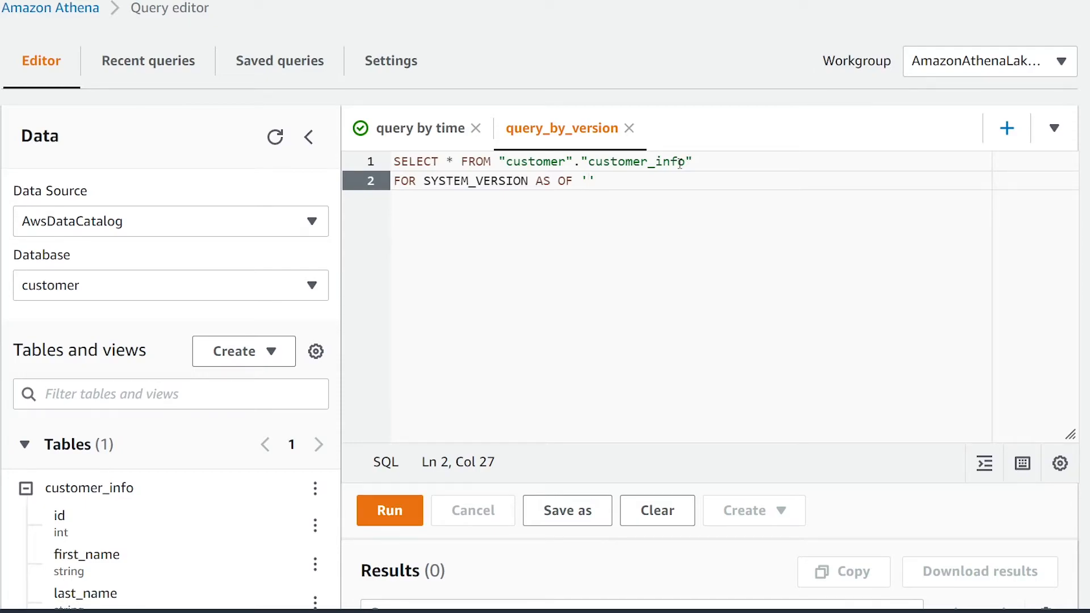
{"action": "left_click", "coordinate": [588, 180]}
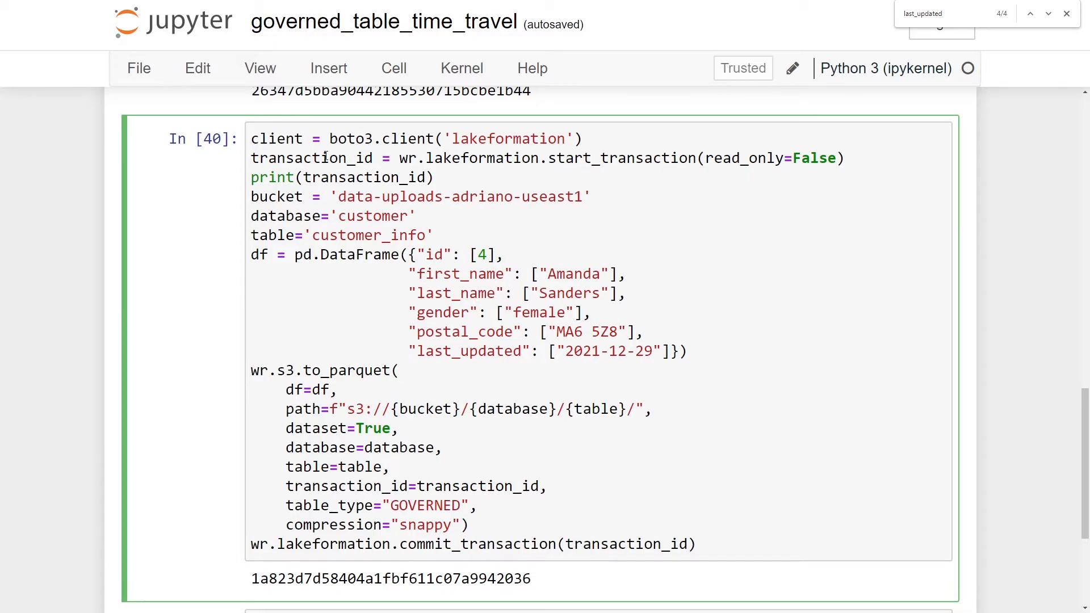
{"action": "double_click", "coordinate": [310, 158]}
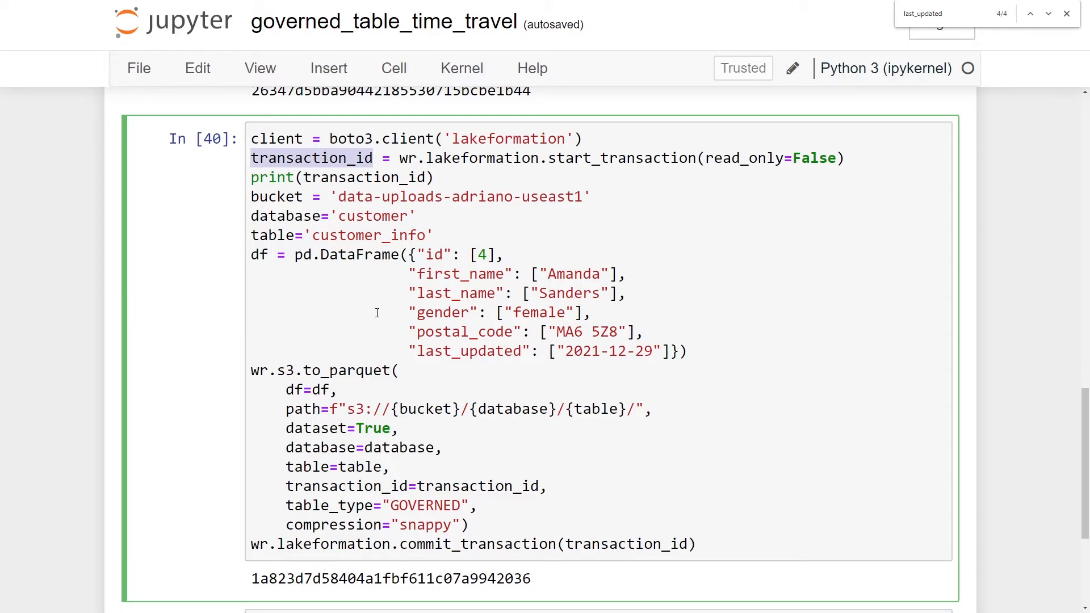
{"action": "scroll", "scroll_direction": "down", "scroll_amount": 3}
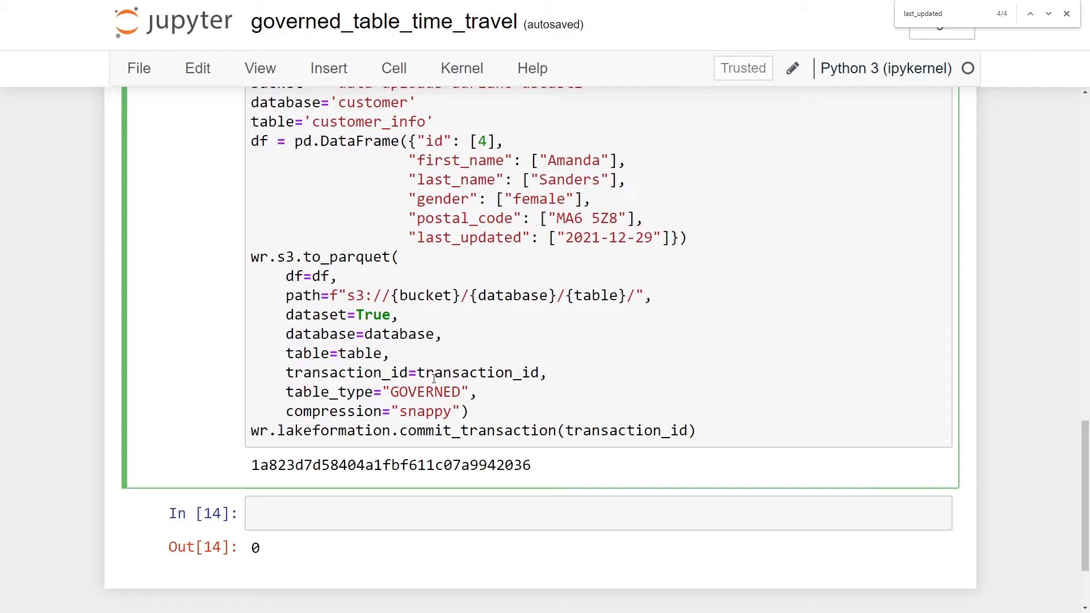
{"action": "double_click", "coordinate": [347, 372]}
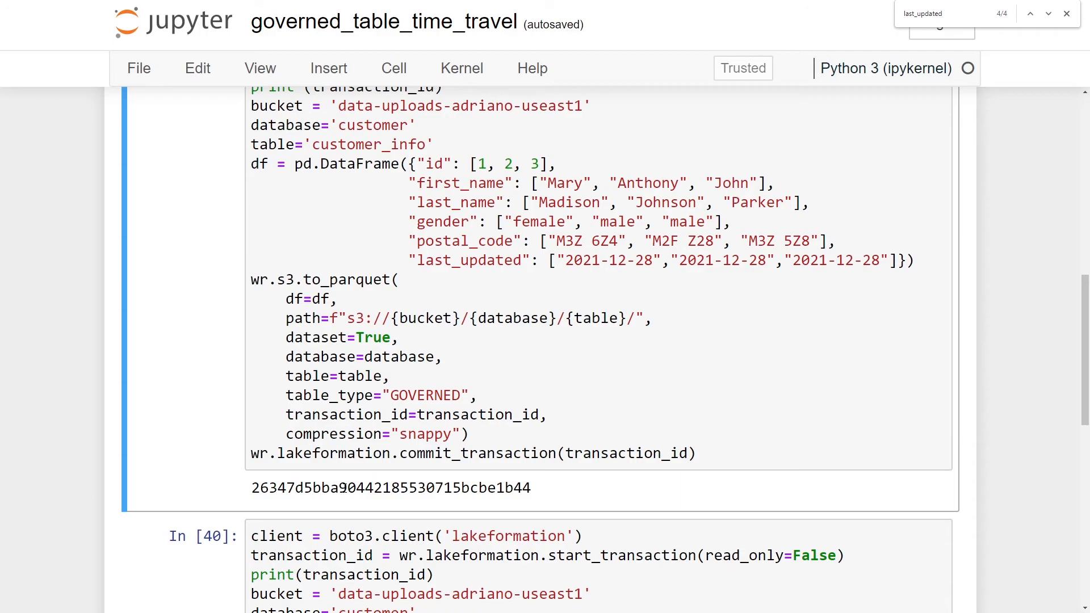
{"action": "double_click", "coordinate": [389, 487]}
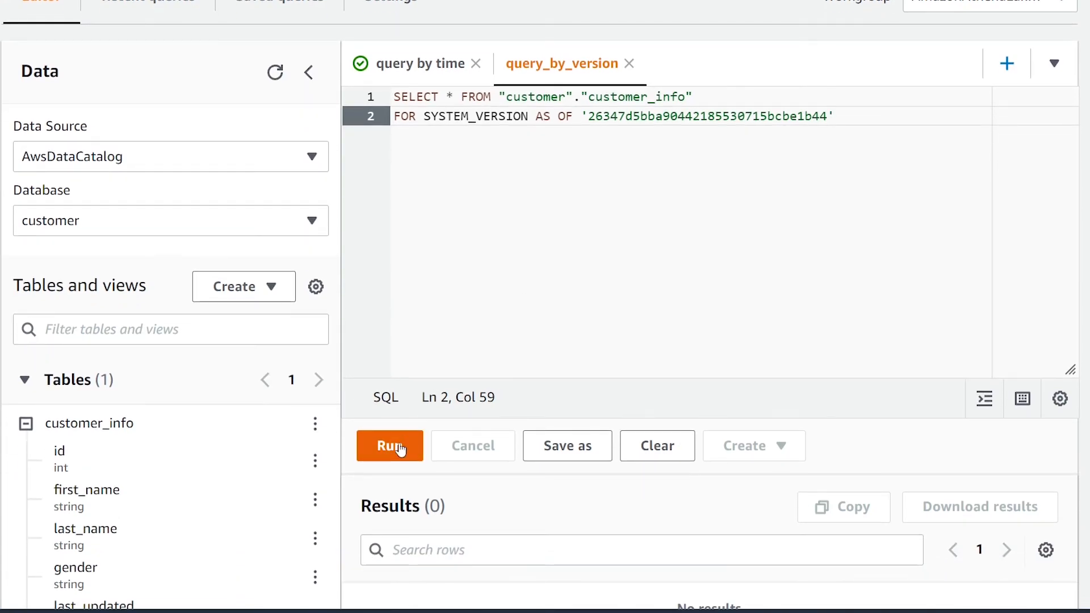
{"action": "left_click", "coordinate": [390, 446]}
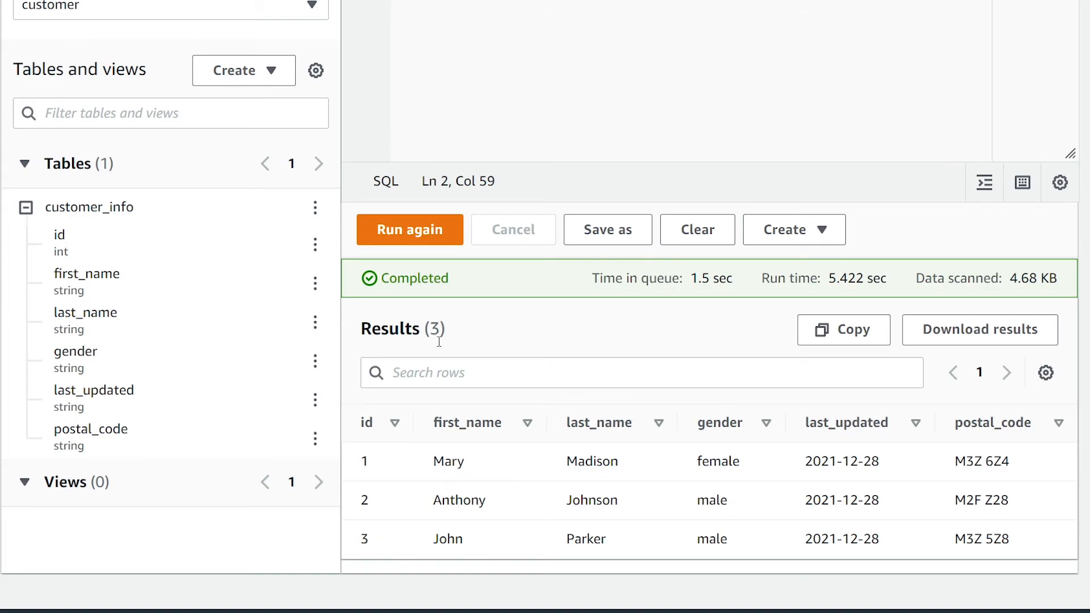
{"action": "mouse_move", "coordinate": [486, 478]}
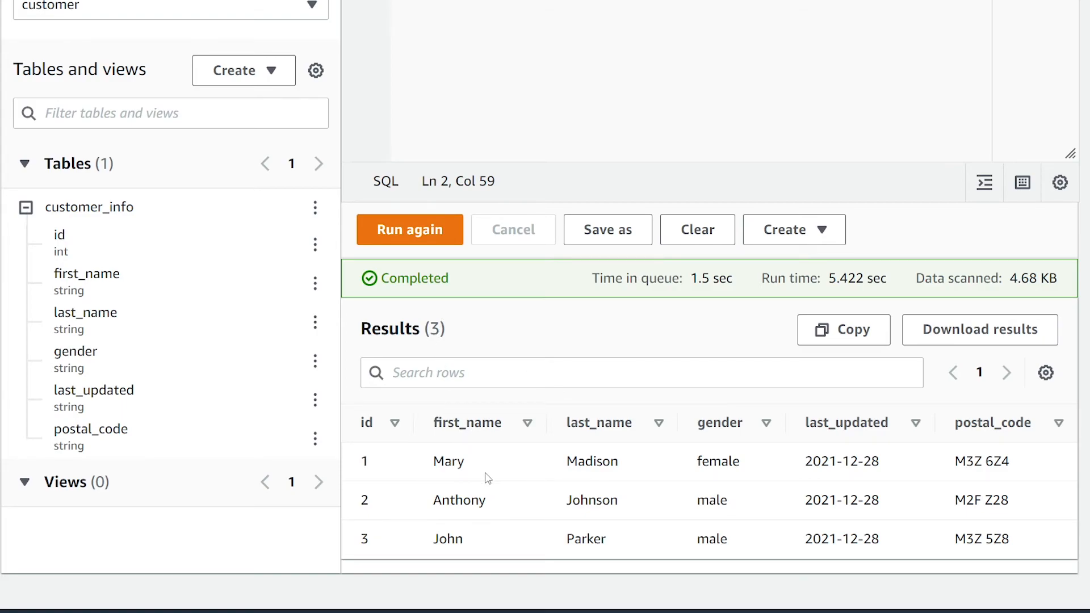